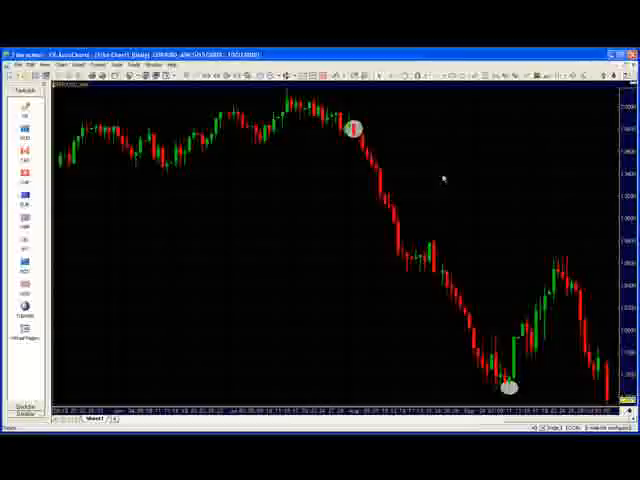
pyautogui.moveTo(487, 178)
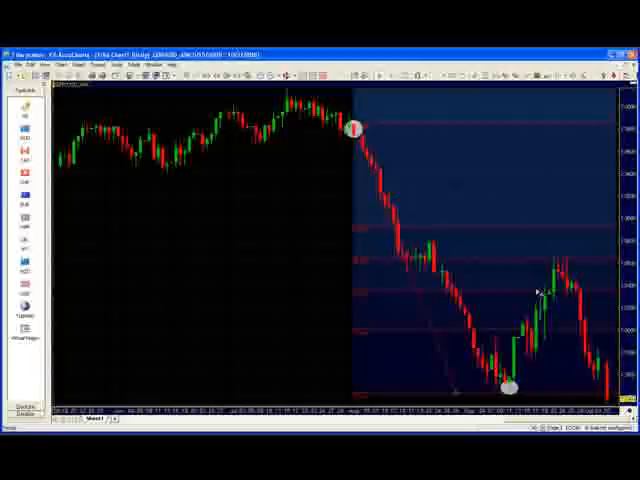
pyautogui.moveTo(550, 292)
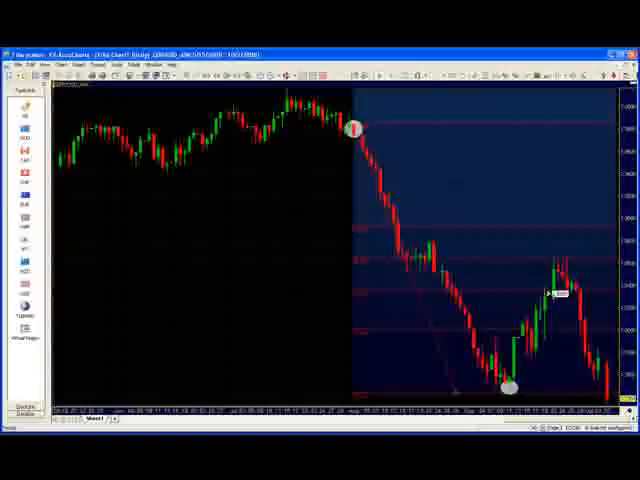
pyautogui.moveTo(533, 290)
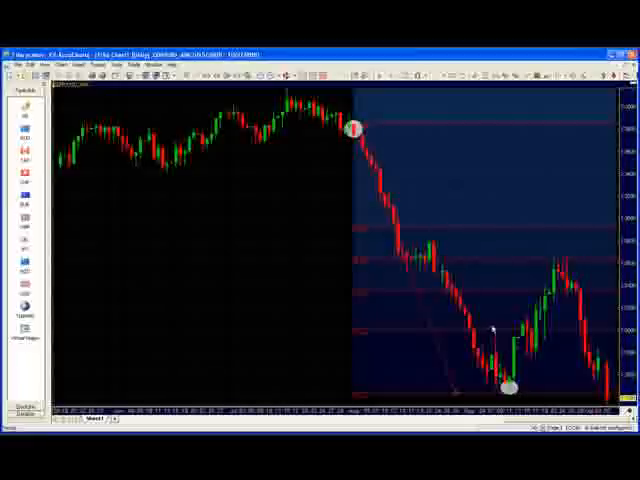
pyautogui.moveTo(456, 270)
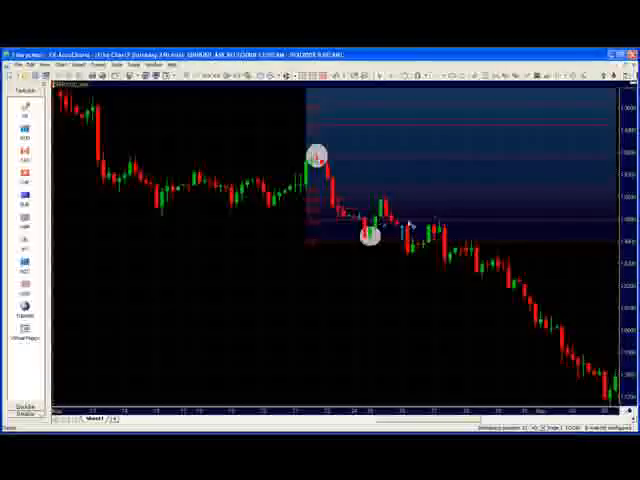
pyautogui.moveTo(460, 220)
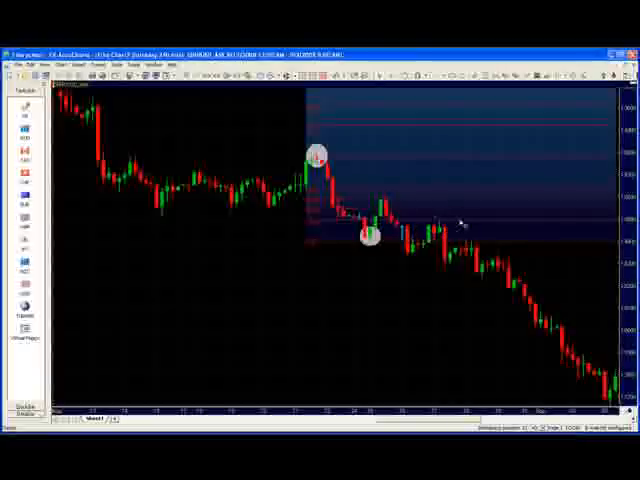